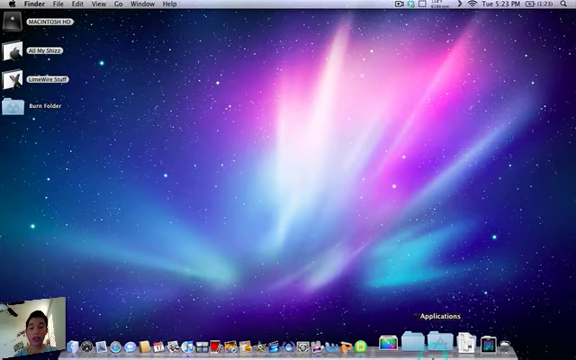
Launch KCNScrew and scroll the app list to Adobe Fireworks' description
left_click(418, 324)
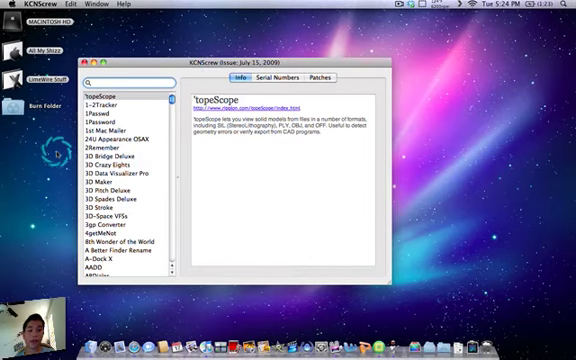
scroll("down", 3)
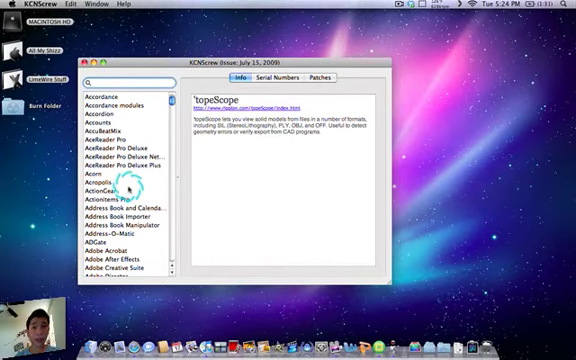
scroll("down", 3)
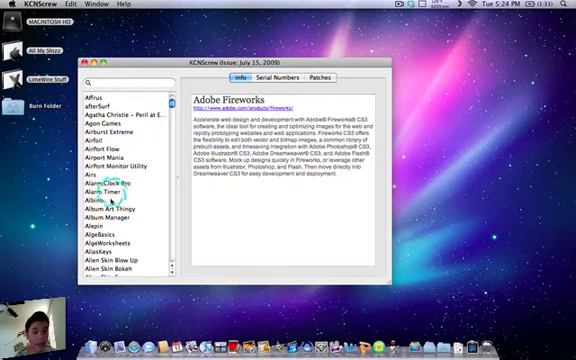
scroll("down", 3)
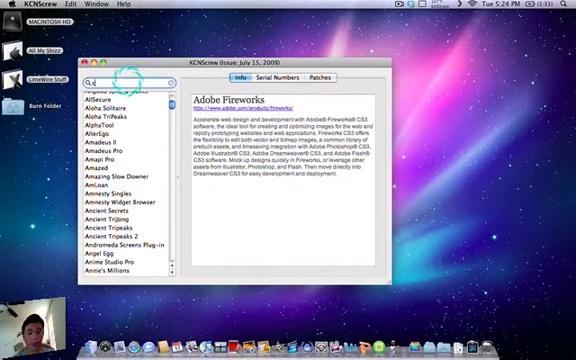
type("cine")
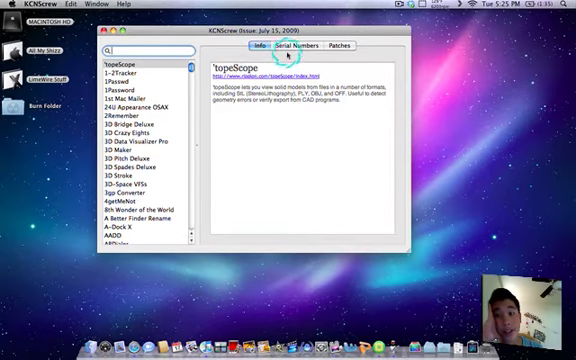
Show Automize's version 7.39 enterprise serial and download notes
scroll("down", 3)
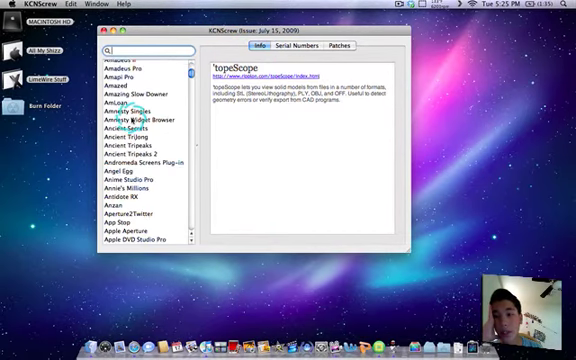
scroll("down", 3)
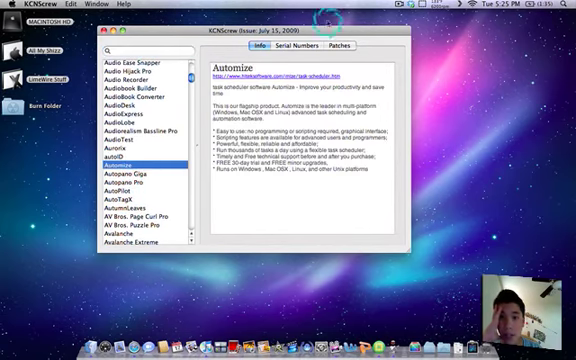
left_click(308, 46)
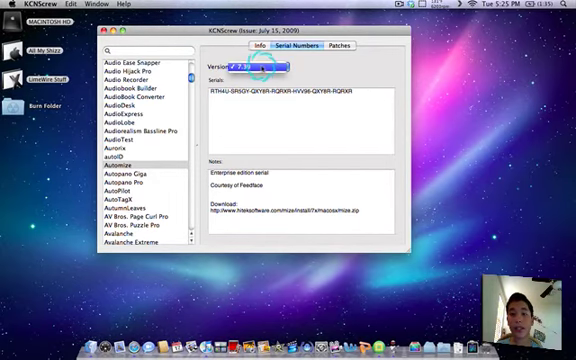
View the BulkMacMail and Bugdom 2 serials, then close the KCNScrew window
scroll("down", 3)
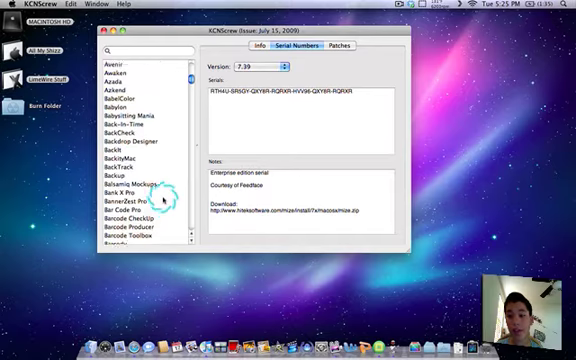
scroll("down", 3)
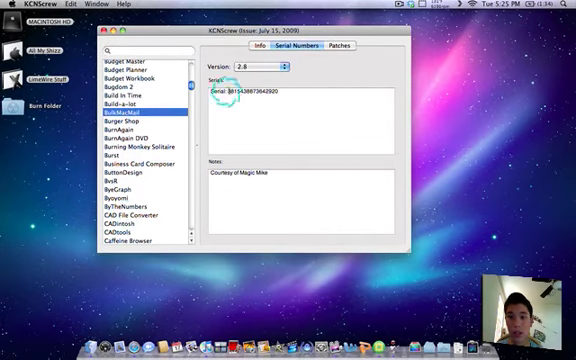
left_click(130, 94)
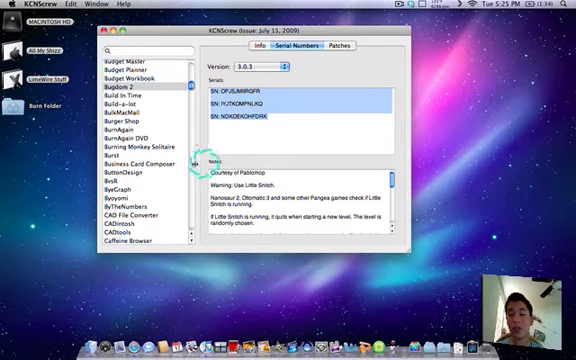
scroll("down", 3)
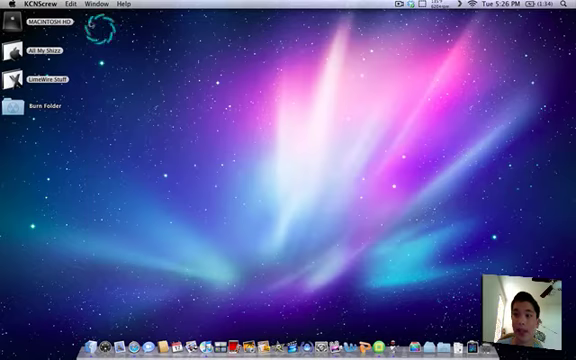
Quit KCNScrew from its application menu, leaving Finder frontmost
left_click(26, 5)
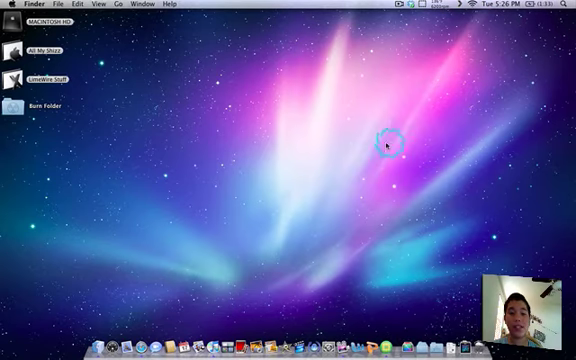
mouse_move(283, 80)
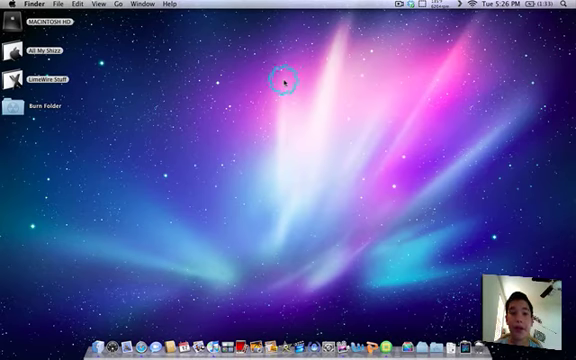
Open a Finder window showing Macintosh HD and Network
left_click(402, 5)
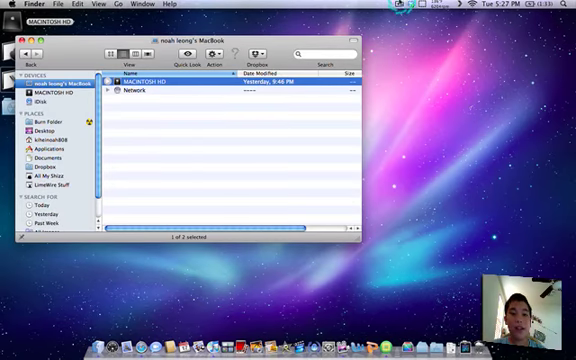
left_click(410, 7)
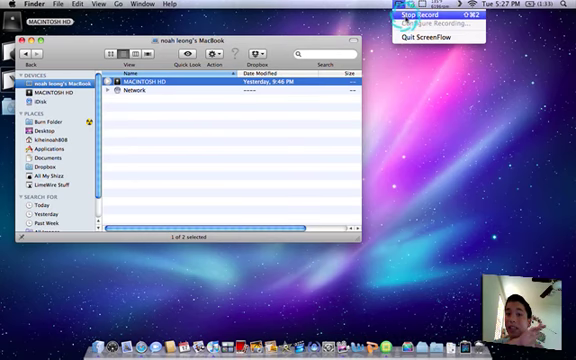